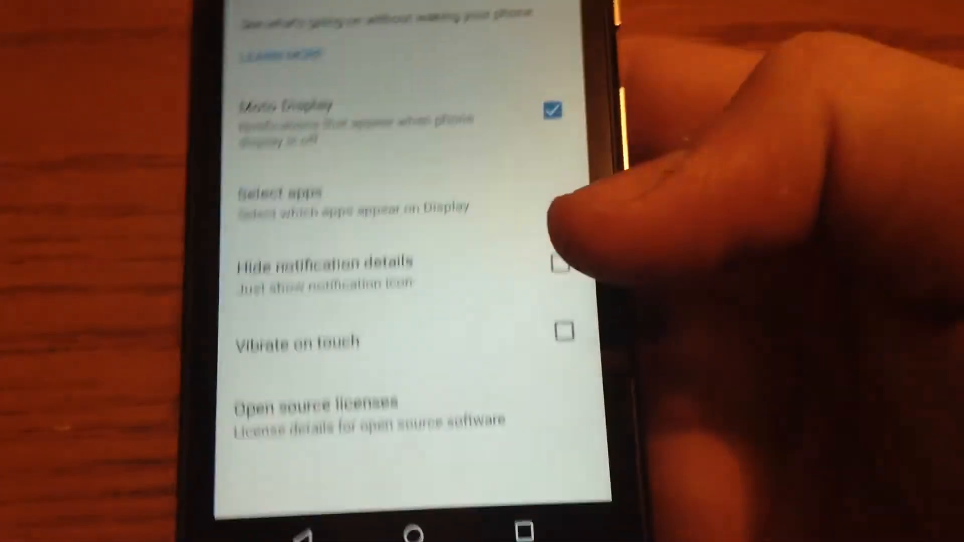
# Browse the main Settings list down to Motorola Privacy, Backup & reset and Motorola ID.
pyautogui.click(556, 110)
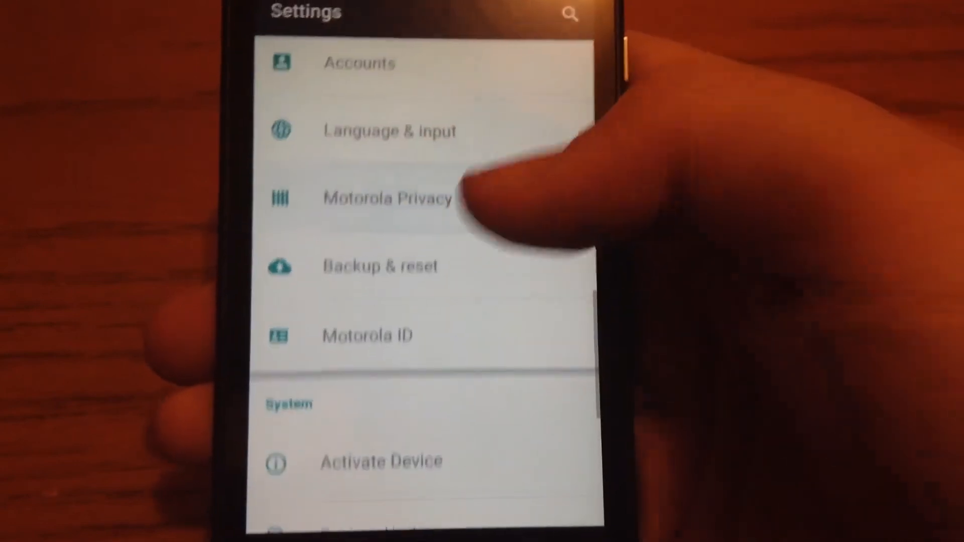
pyautogui.click(387, 198)
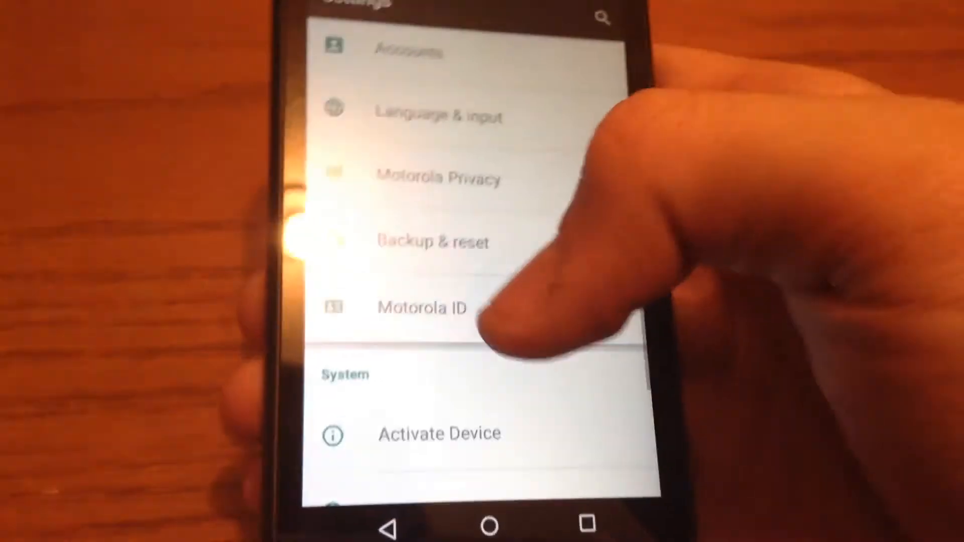
pyautogui.click(422, 307)
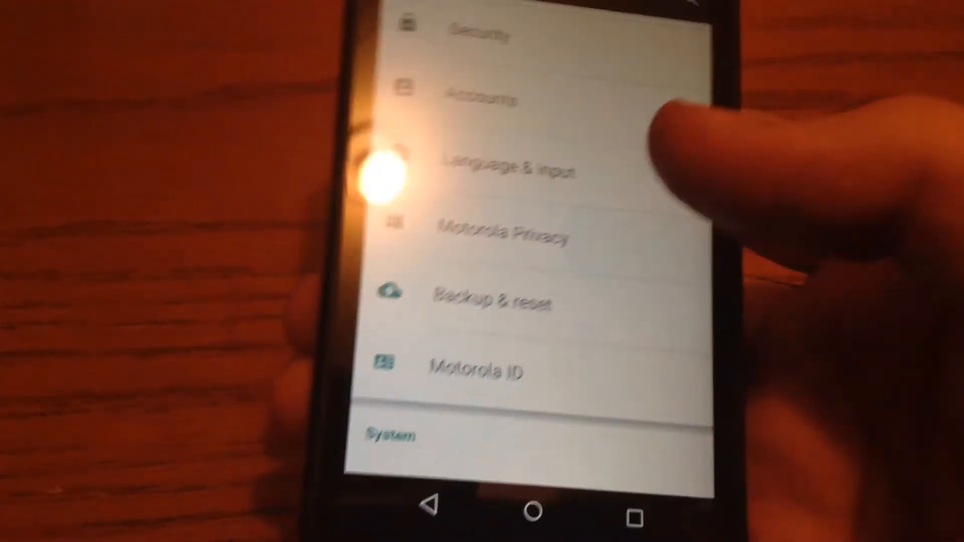
pyautogui.scroll(3)
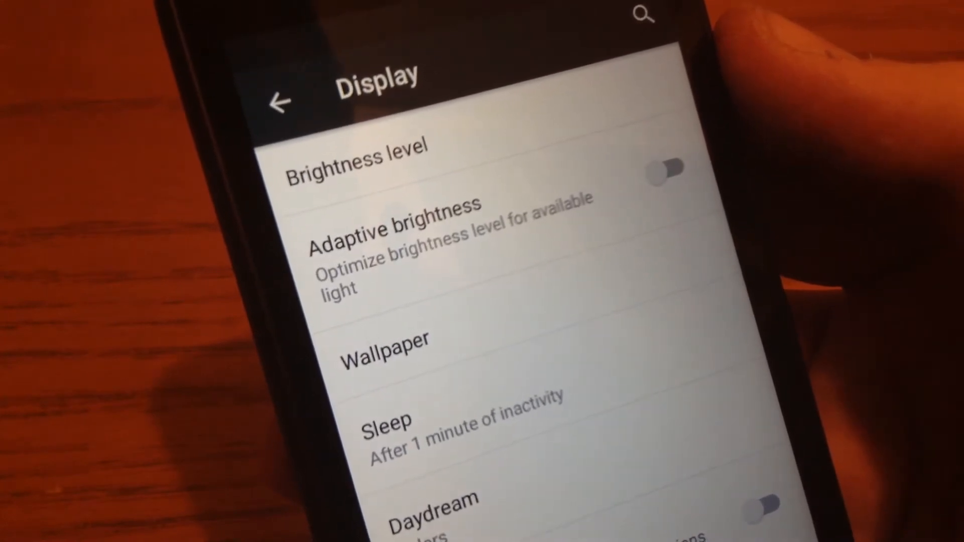
# Switch Adaptive brightness on and then back off in Display settings.
pyautogui.click(661, 169)
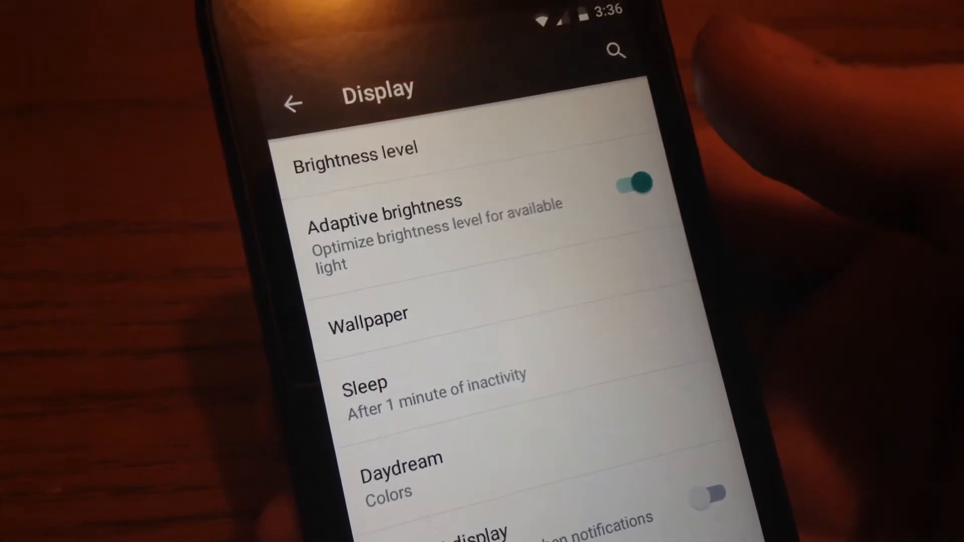
pyautogui.click(634, 183)
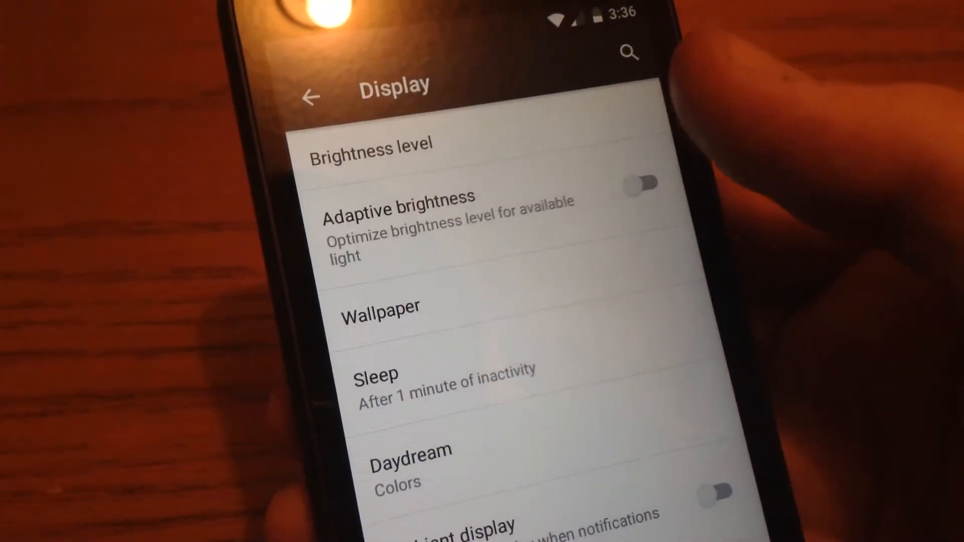